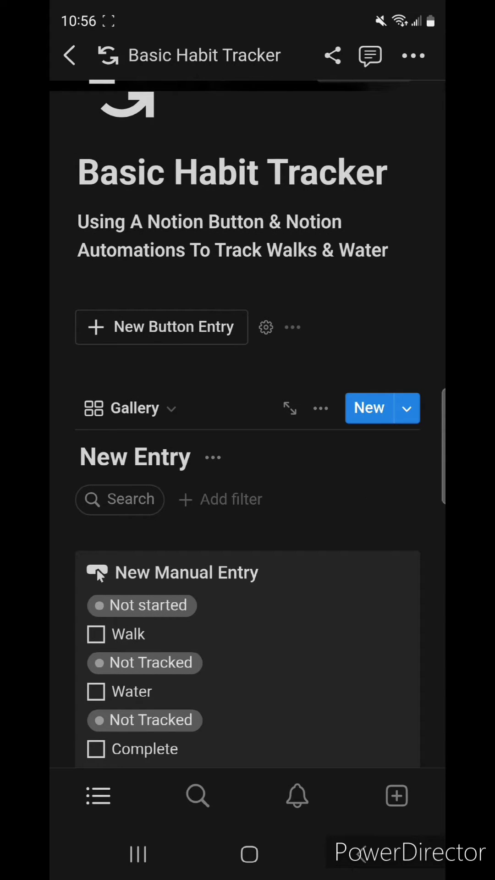
# Create a new dated New Button Entry and return to the Basic Habit Tracker gallery
pyautogui.click(161, 326)
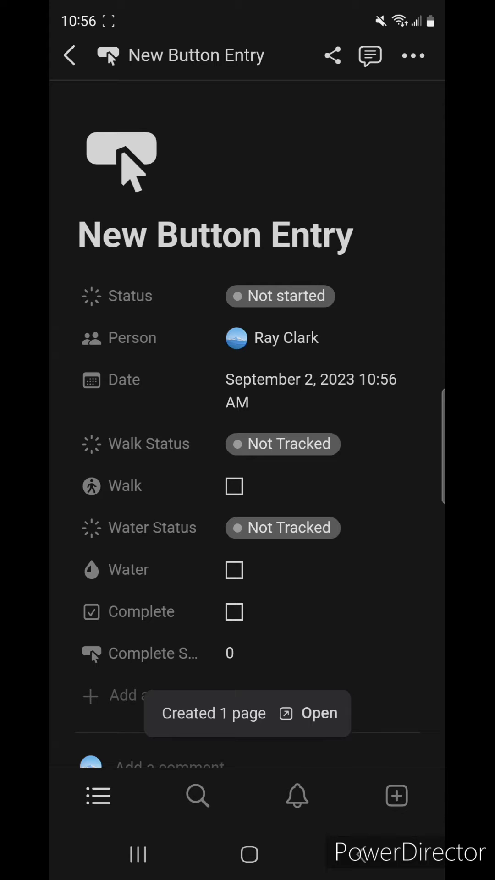
pyautogui.click(70, 55)
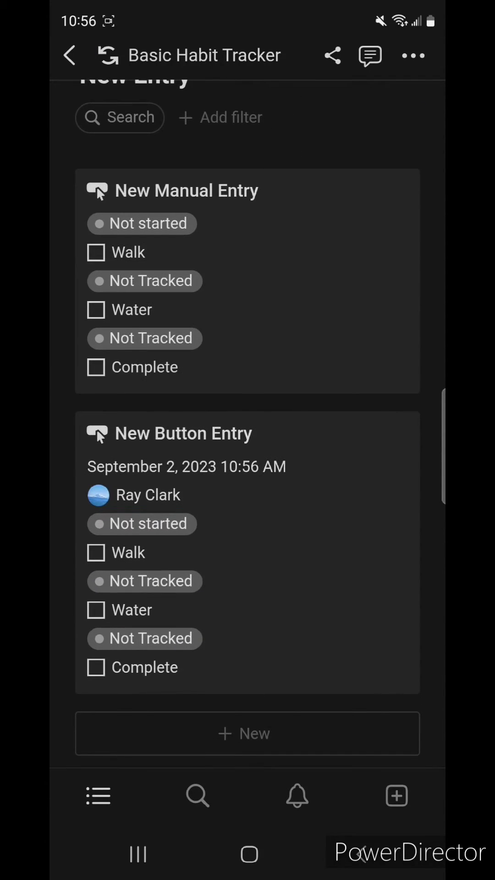
# Check Walk and Water on the new entry's gallery card, view the New Manual Entry page, and return
pyautogui.click(96, 552)
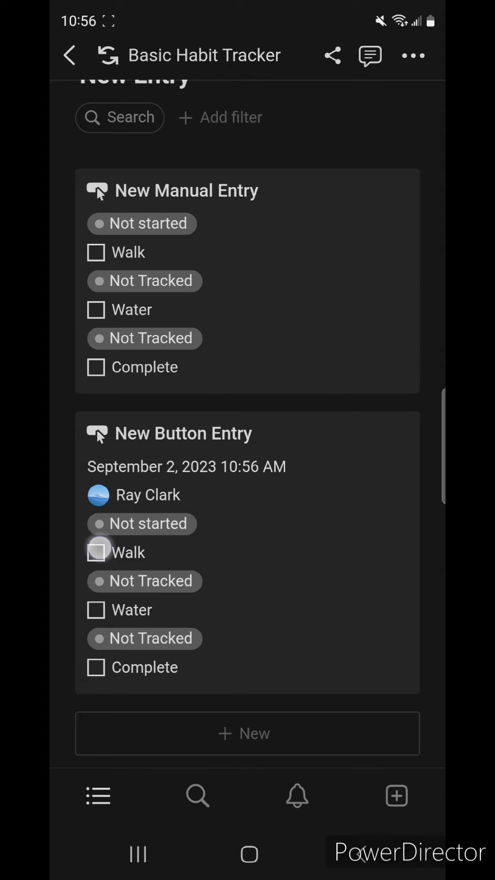
pyautogui.click(97, 553)
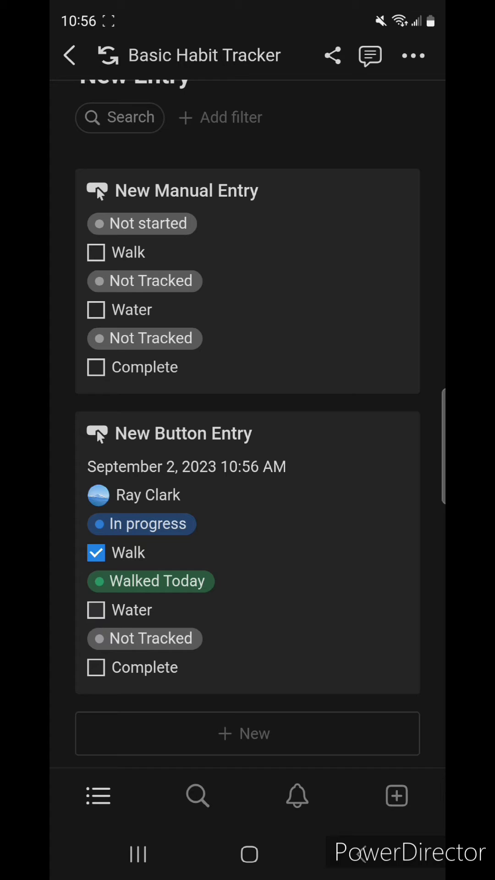
pyautogui.click(96, 610)
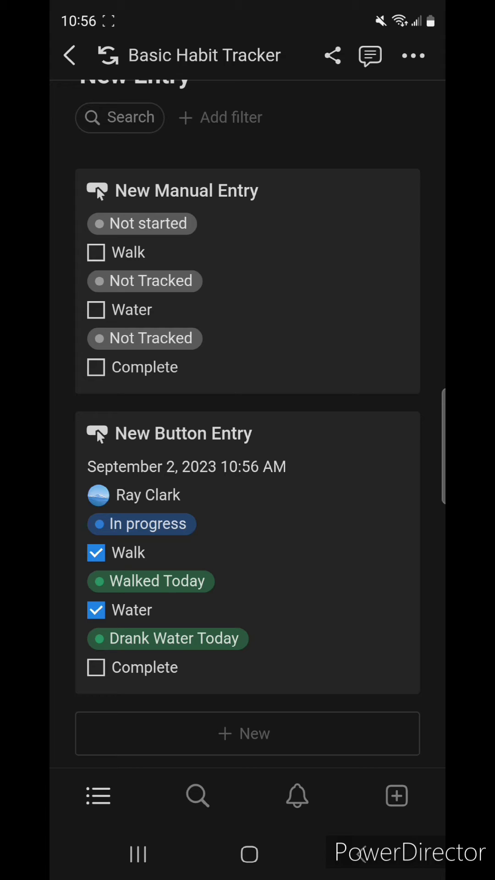
pyautogui.click(95, 666)
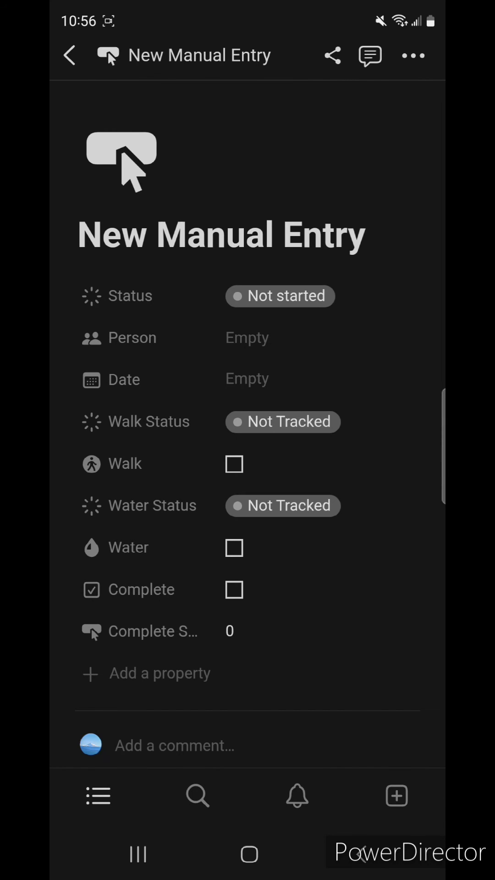
pyautogui.click(70, 55)
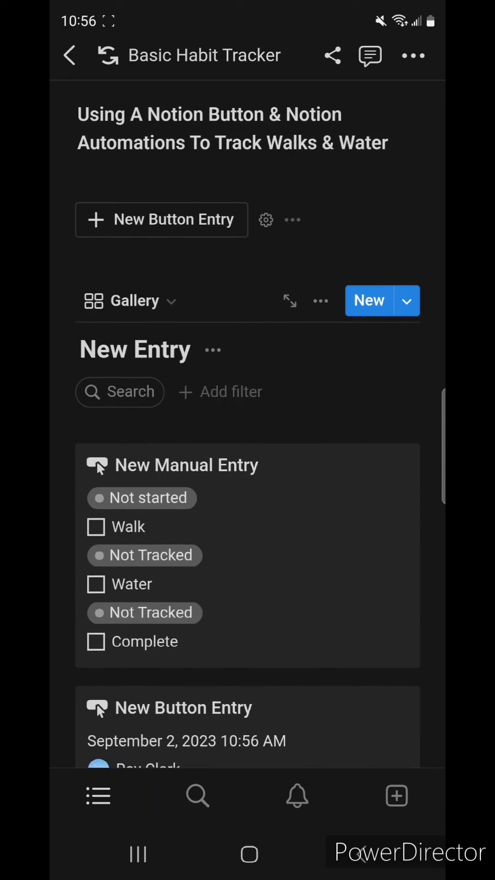
# Check Walk, Water and Complete on the button entry so it reads Walked Today, Drank Water Today and Done
pyautogui.click(162, 220)
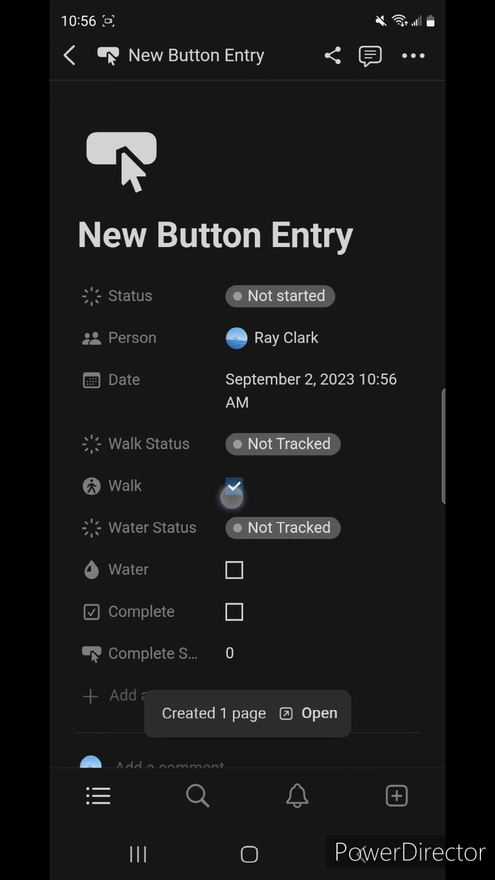
pyautogui.click(234, 569)
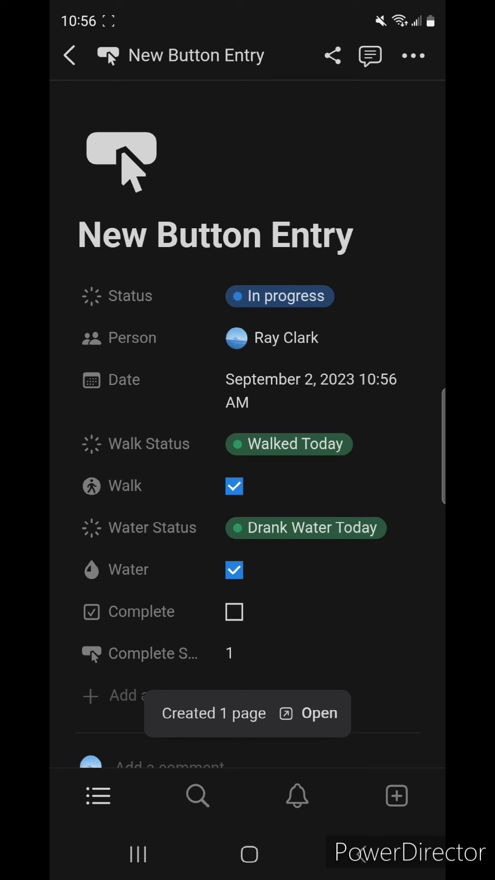
pyautogui.click(234, 612)
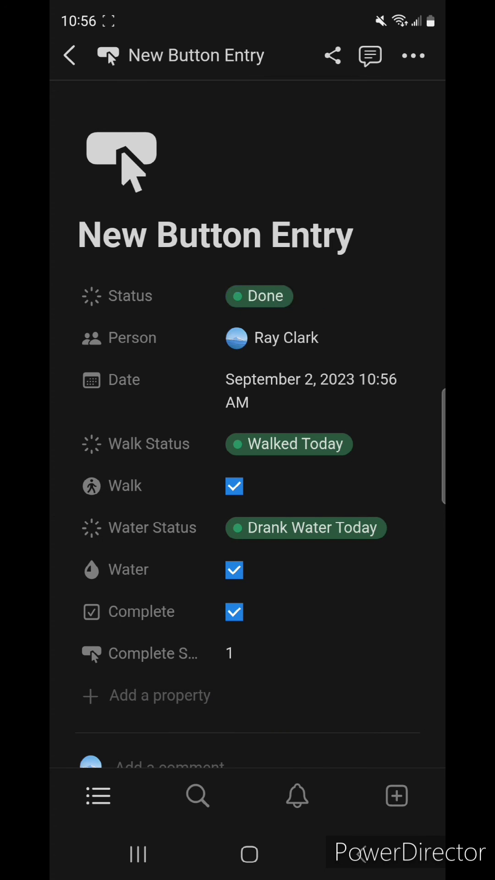